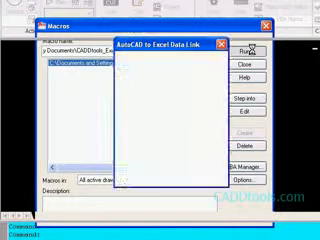
- Run the data-link routine to bring up the Input Elevation Data form
click(248, 48)
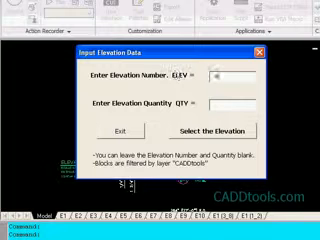
- Record elevation A with quantity 36 from its tag blocks, then choose to run again
text(A)
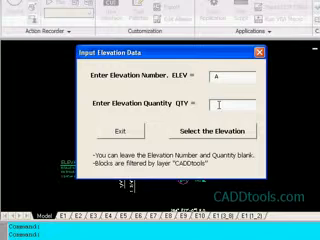
text(36)
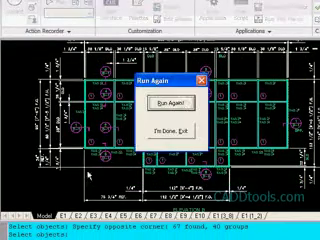
click(168, 100)
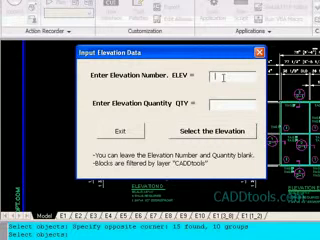
- Record elevation E with quantity 12 from its tag blocks in the floor plan
text(E)
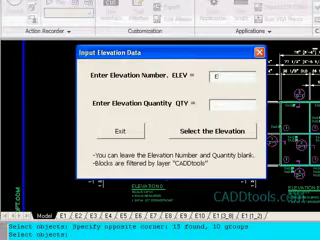
text(12)
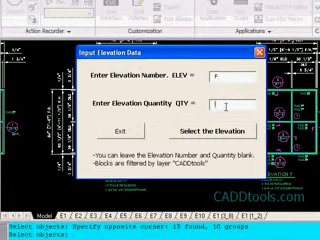
- Record elevation G1 with quantity 48 and send the collected tag data to Excel
text(4)
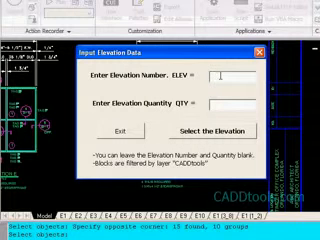
text(G1)
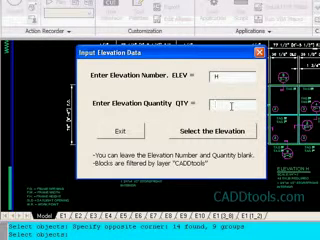
text(48)
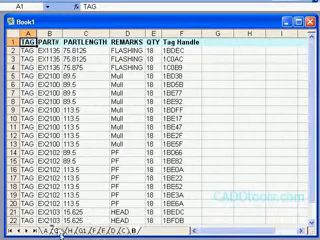
- Switch to another elevation's sheet tab to review its exported tag rows
scroll(down, 3)
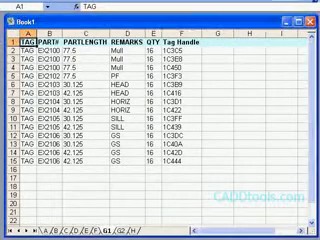
click(16, 18)
text(SFData.xls)
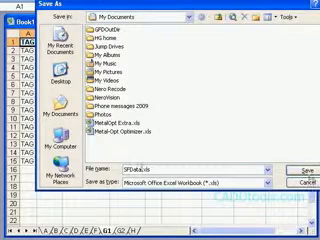
- Save the workbook as the storefront data .xls file
click(290, 188)
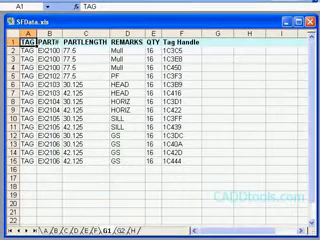